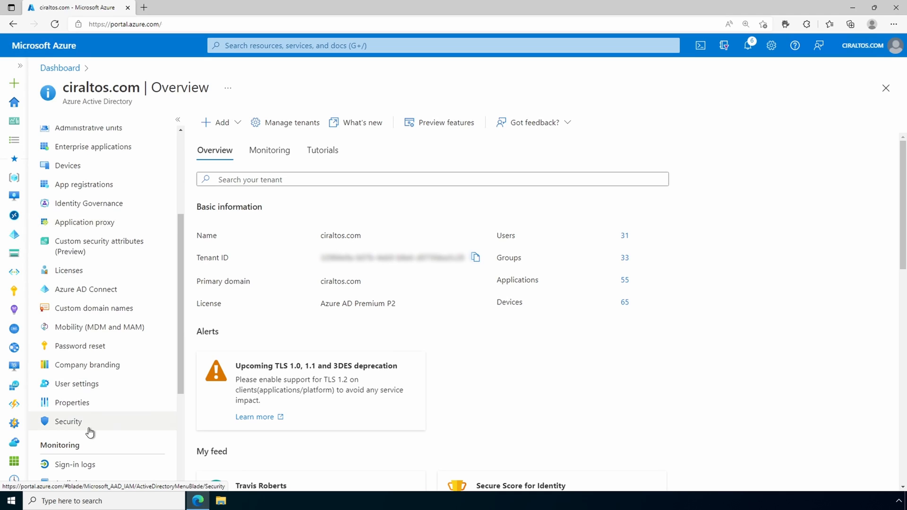
Reach the Temporary Access Pass policy via Security > Authentication methods > Policies
click(68, 421)
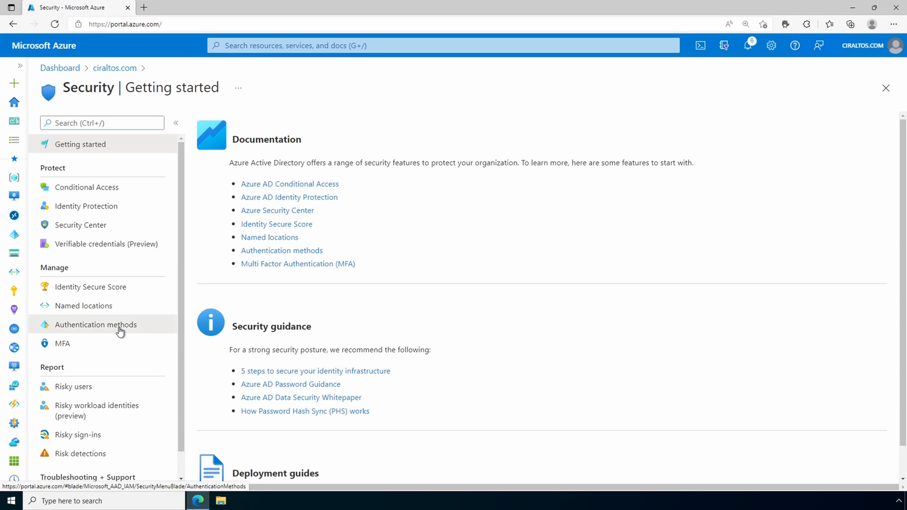
click(95, 324)
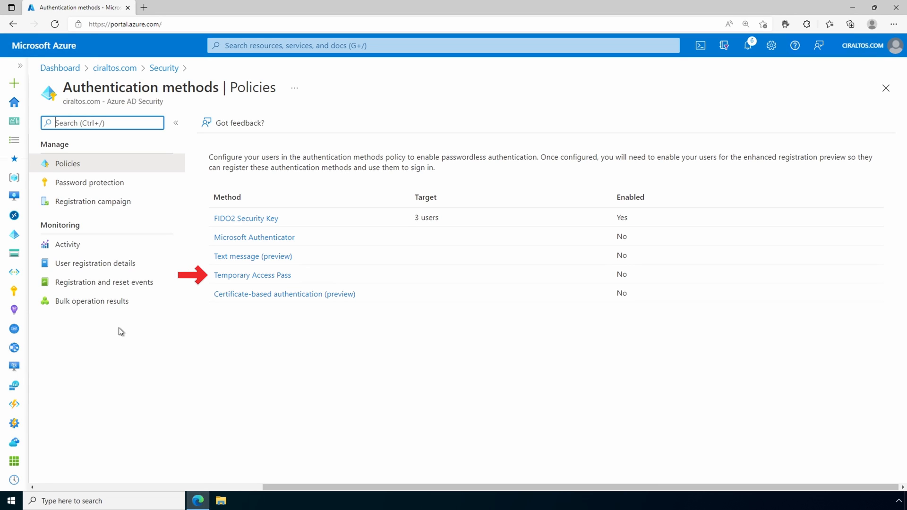
click(253, 275)
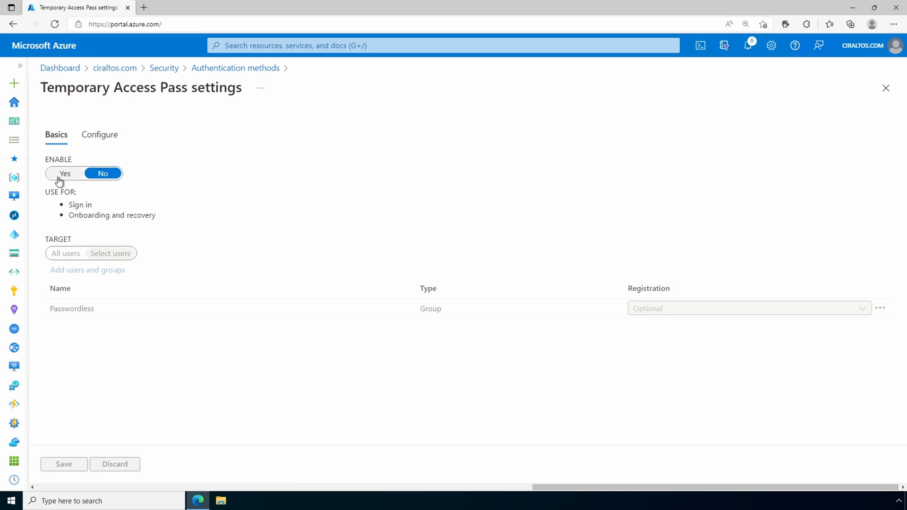
Switch Enable to Yes and select the Passwordless group as the method's target
click(64, 174)
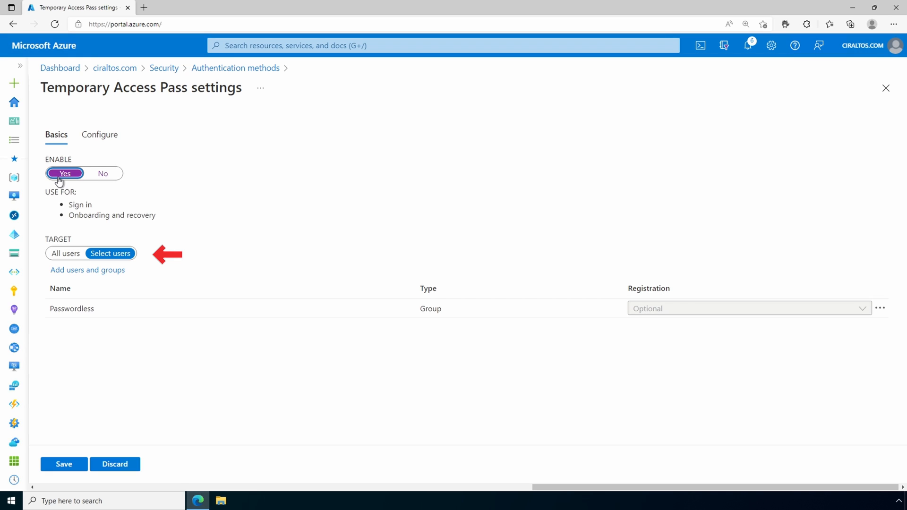
click(87, 270)
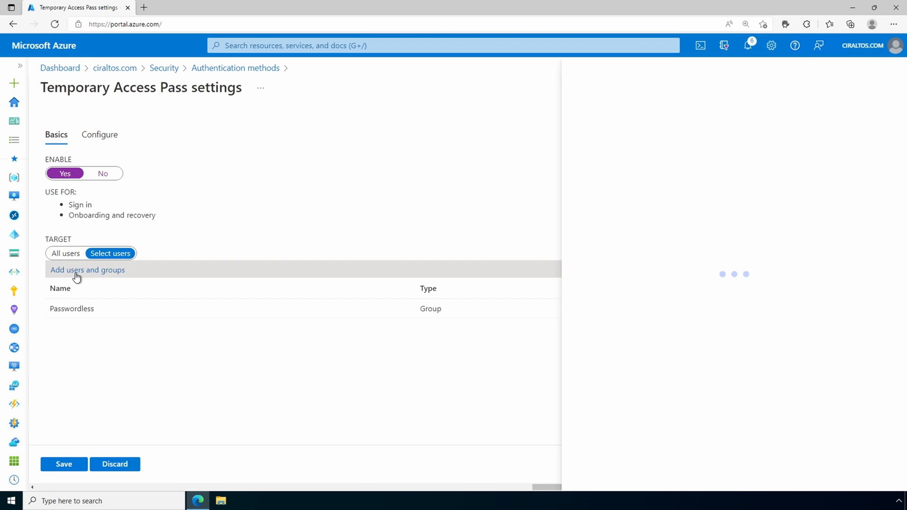
text(passwo)
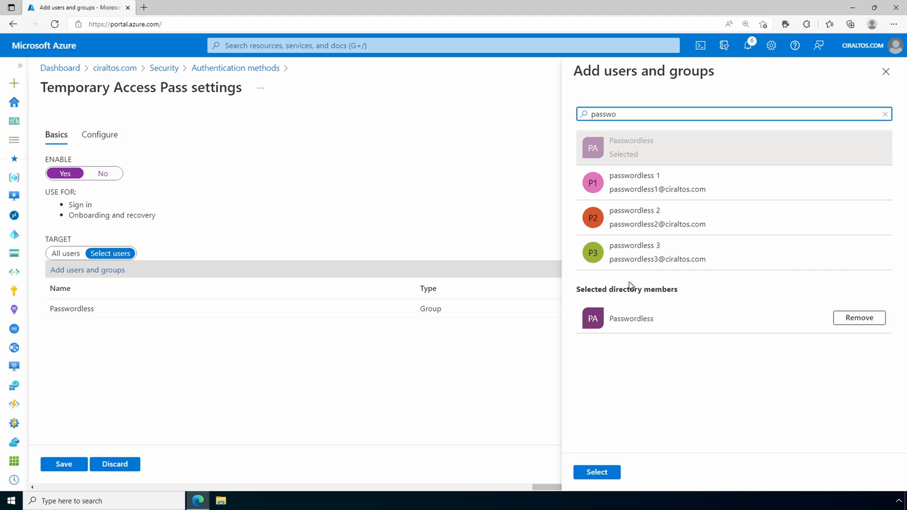
click(596, 473)
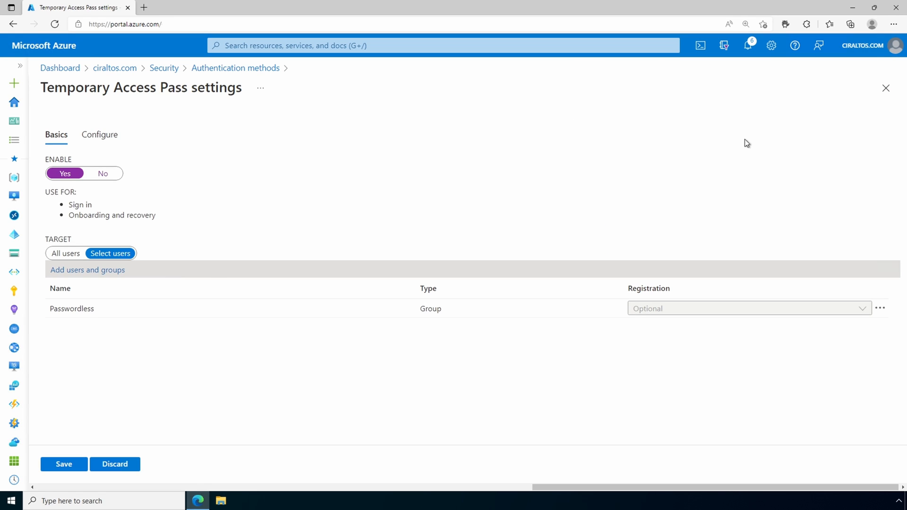
mouse_move(740, 159)
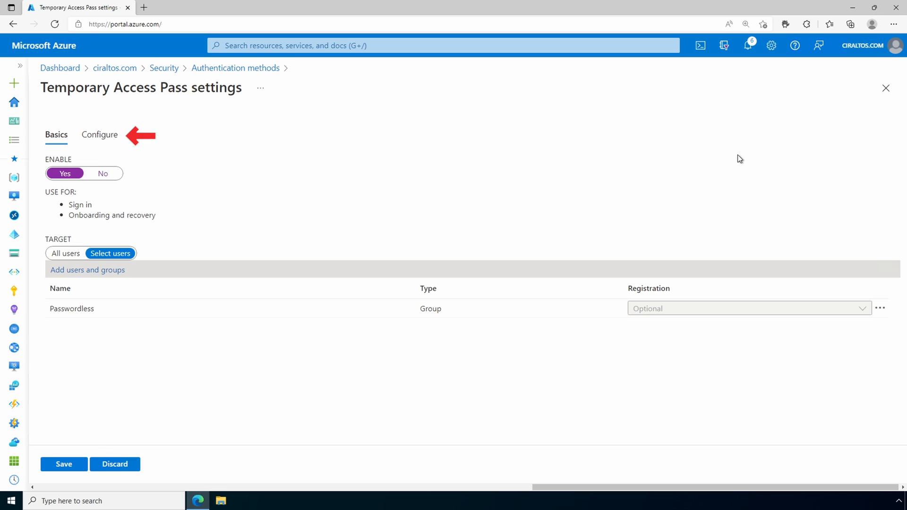
On the Configure tab, set maximum lifetime unit to Days and length to 12 characters, then save
click(99, 135)
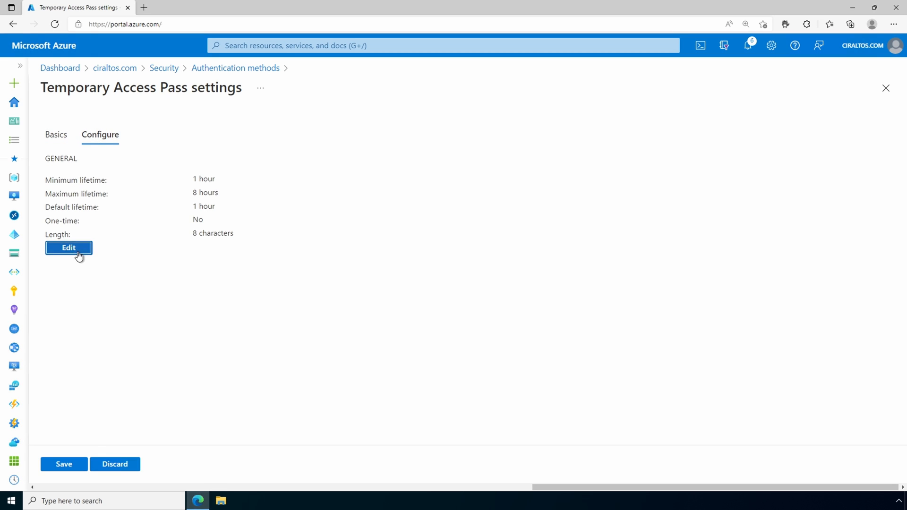
click(68, 248)
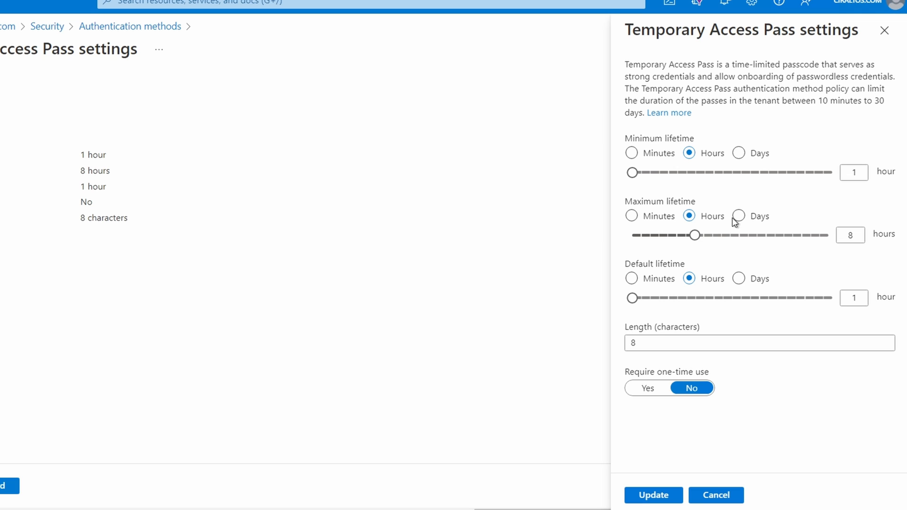
click(739, 216)
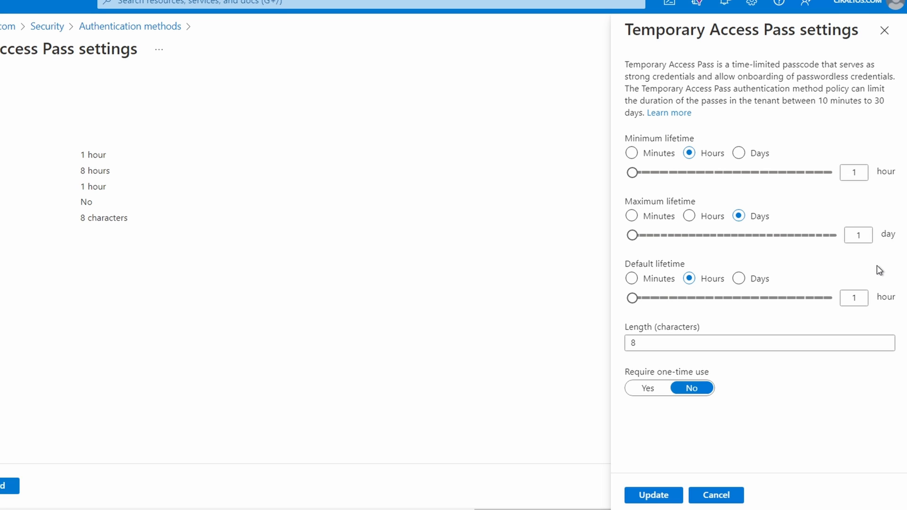
mouse_move(735, 314)
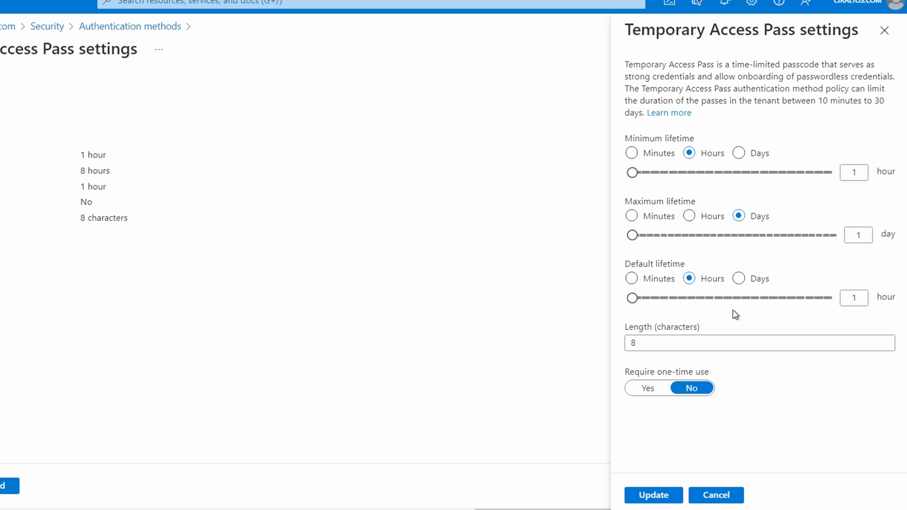
click(759, 342)
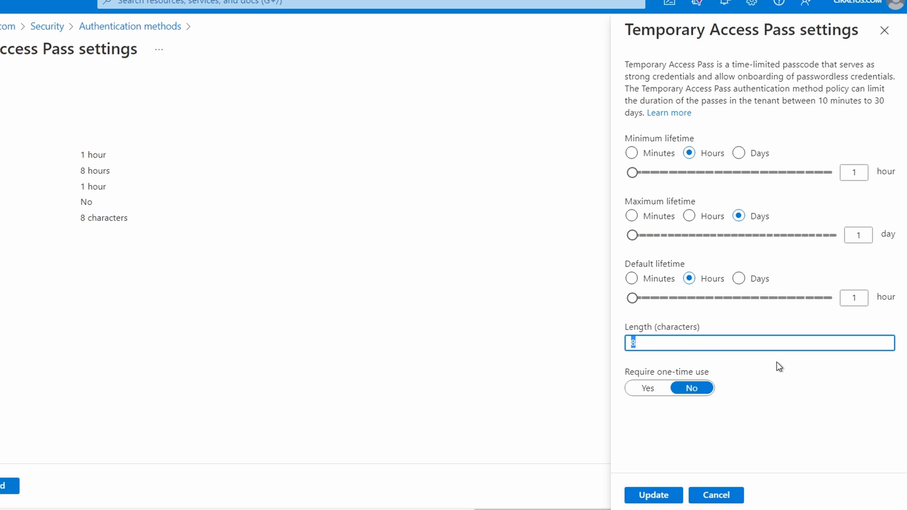
text(12)
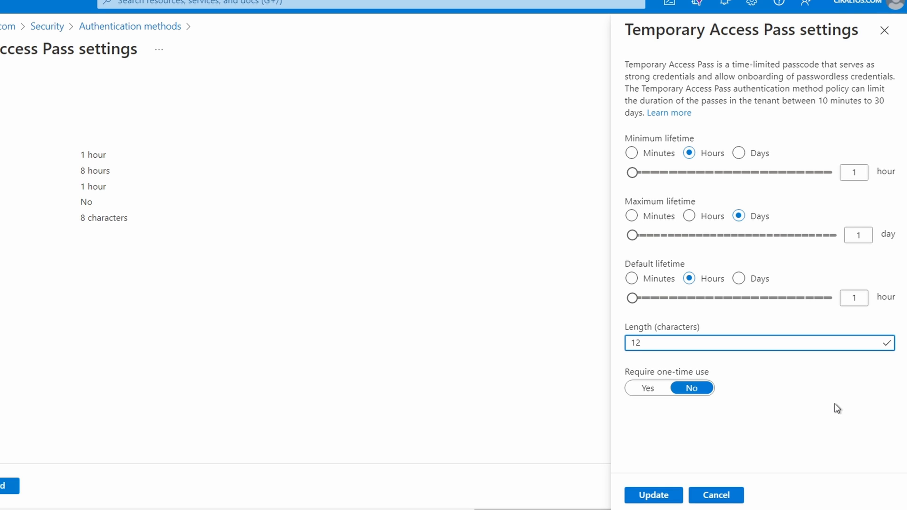
click(752, 342)
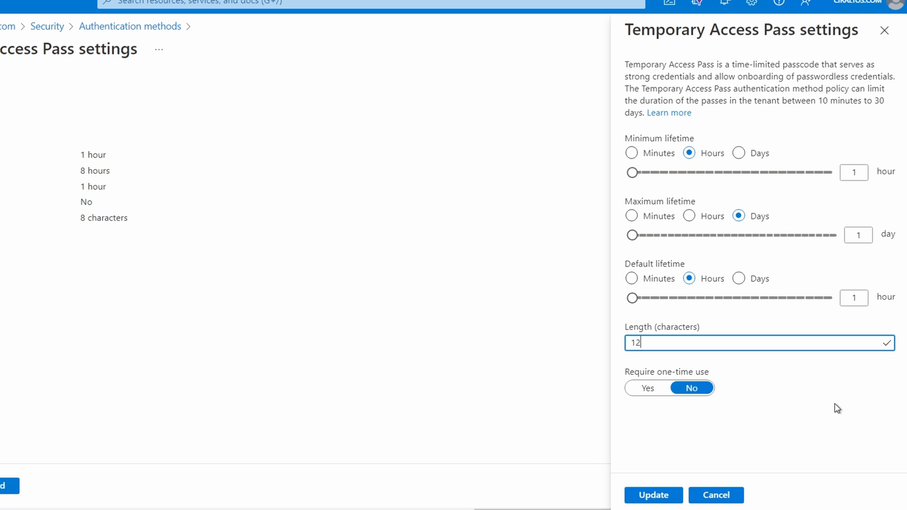
click(653, 495)
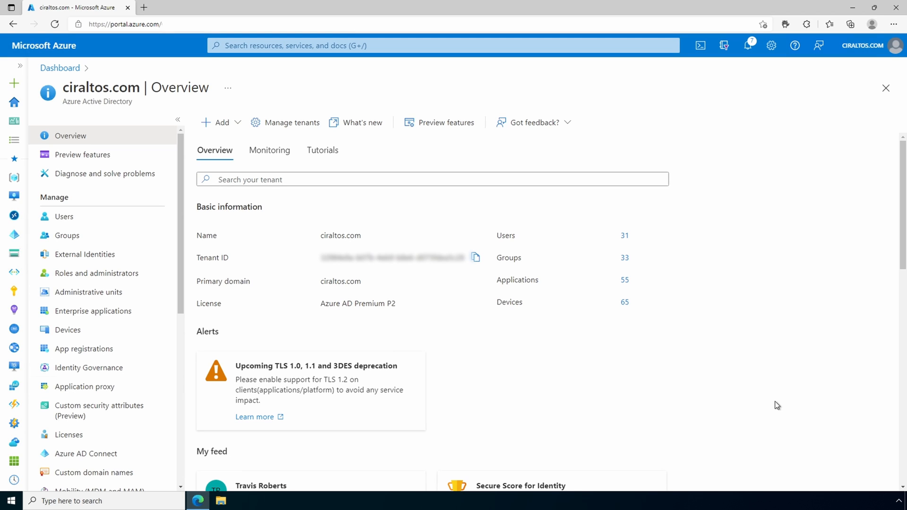
Find user 'passwordless 1' among Users and bring up its Authentication methods with the add-method form
click(64, 216)
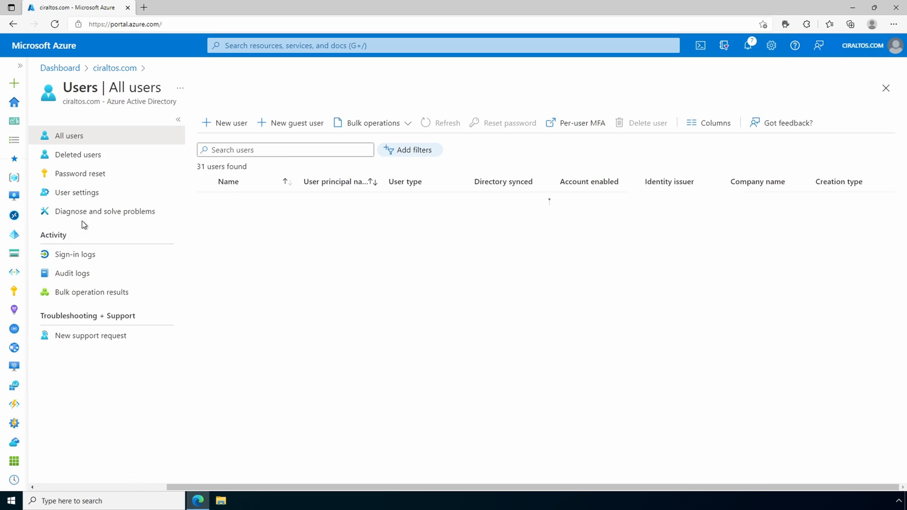
text(passwor)
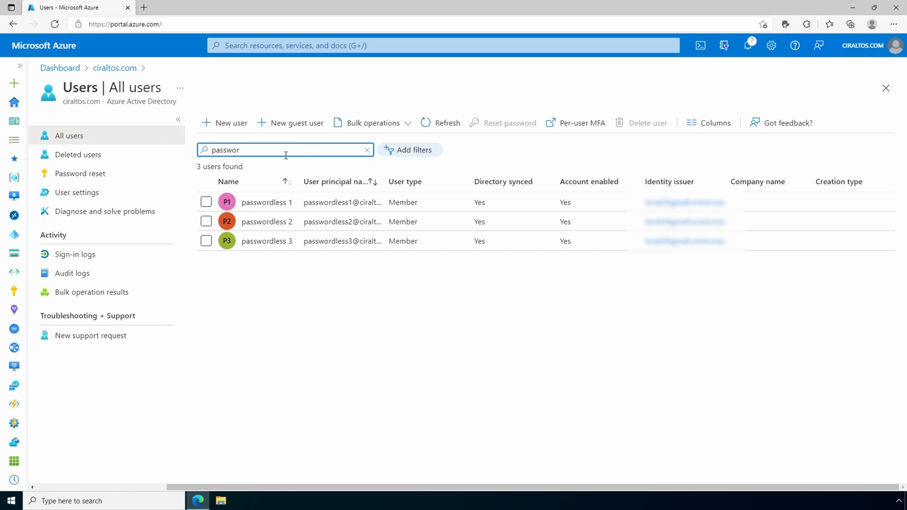
click(266, 202)
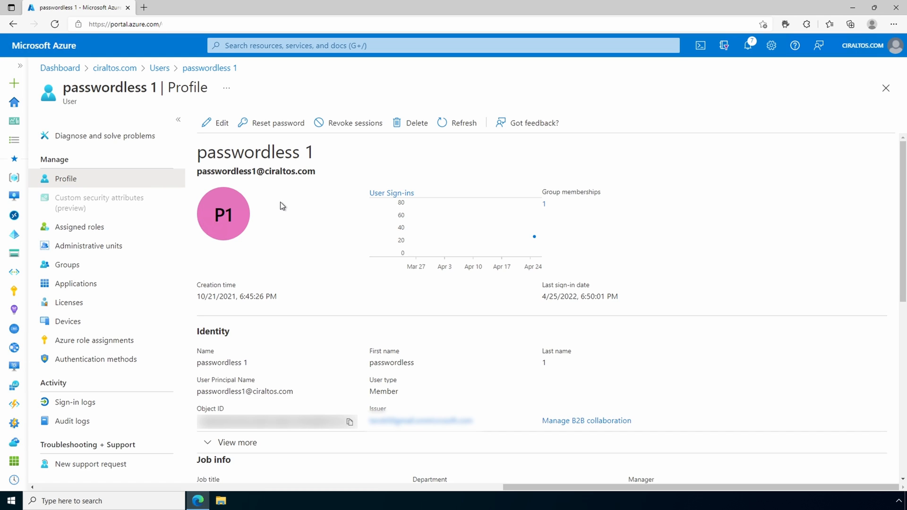
mouse_move(216, 254)
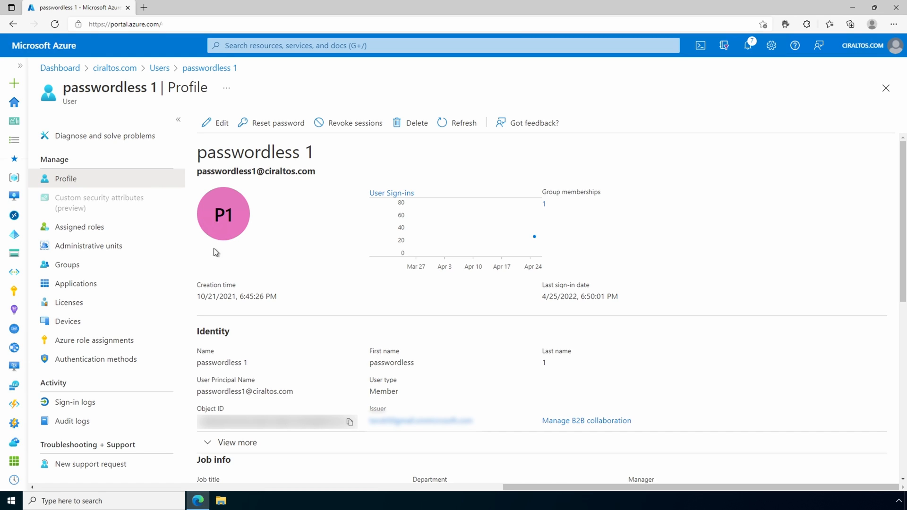
click(97, 359)
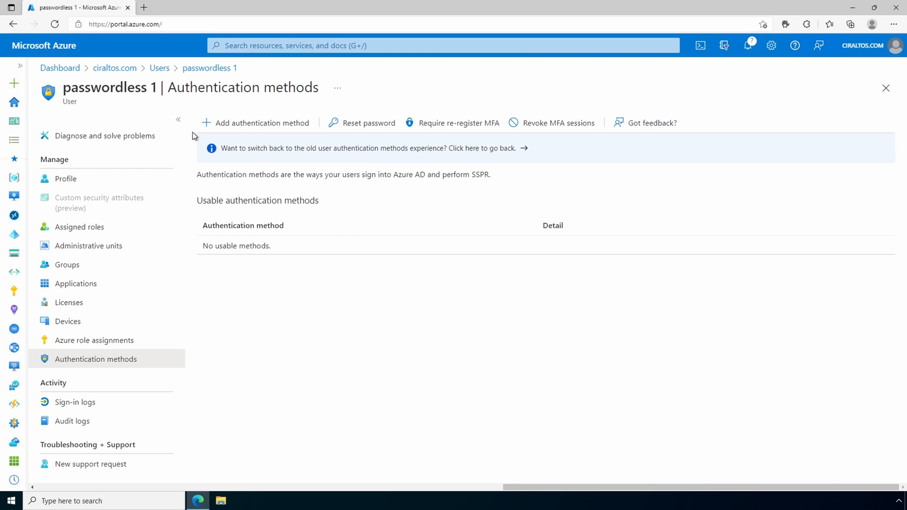
click(261, 122)
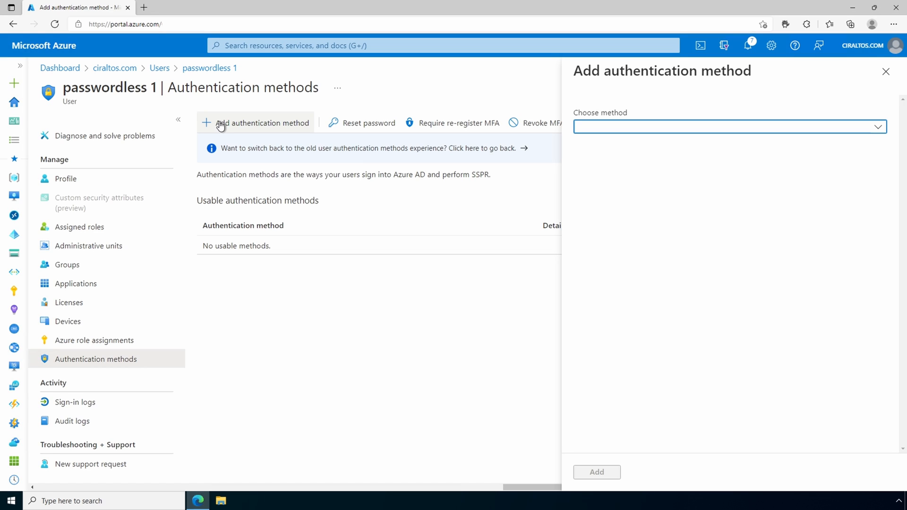
mouse_move(272, 102)
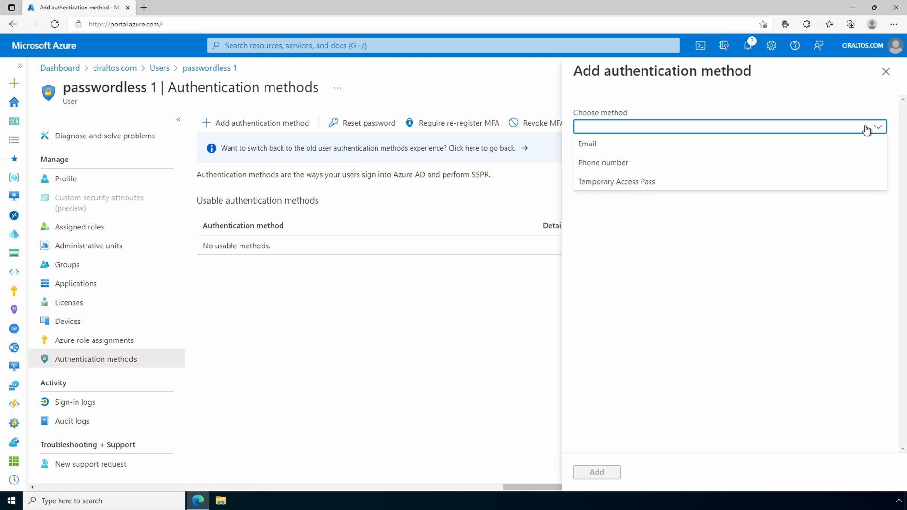
Add a Temporary Access Pass with no delayed start and a 1440-minute activation duration
click(616, 181)
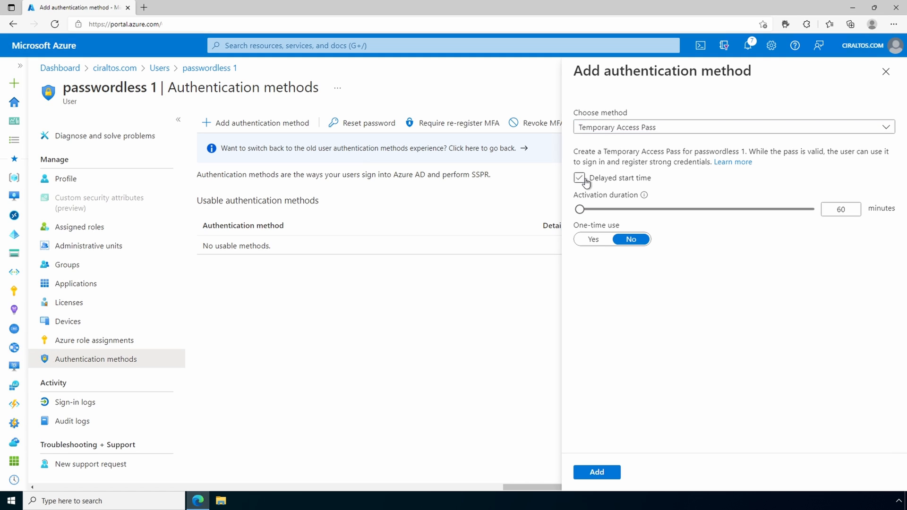
click(580, 178)
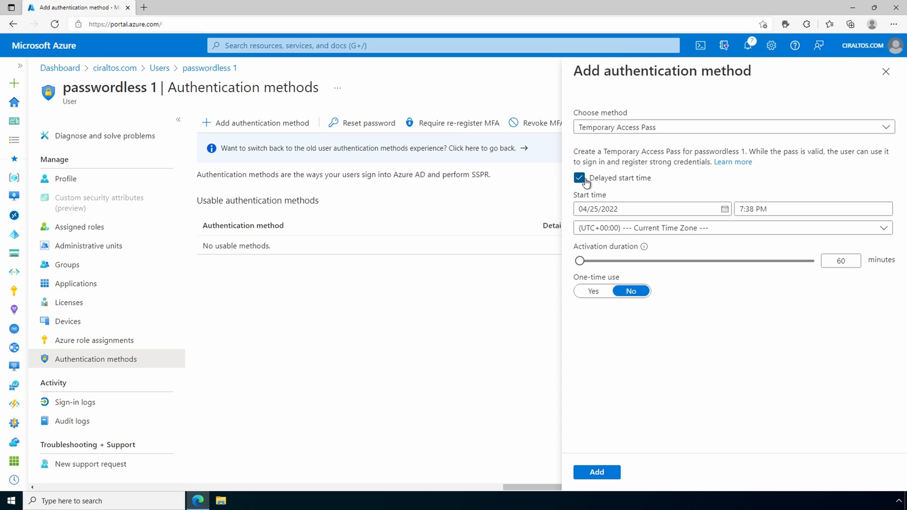
click(580, 178)
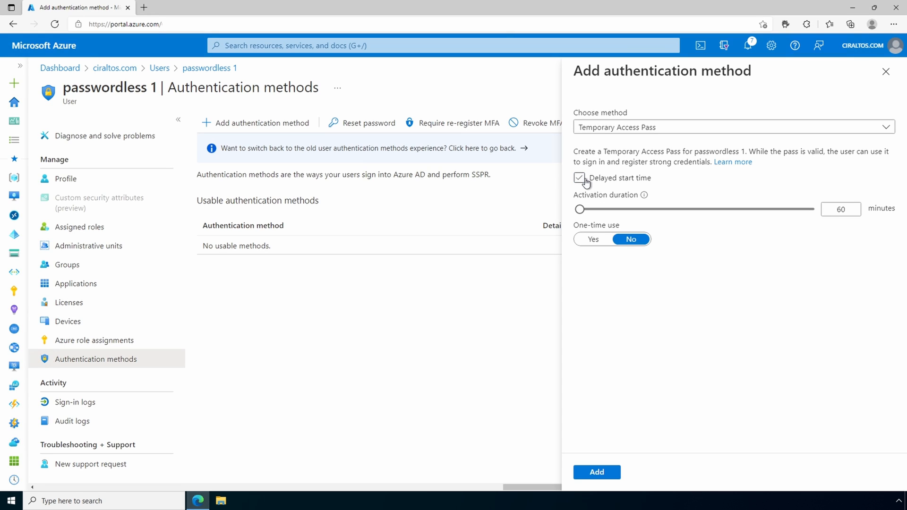
click(579, 178)
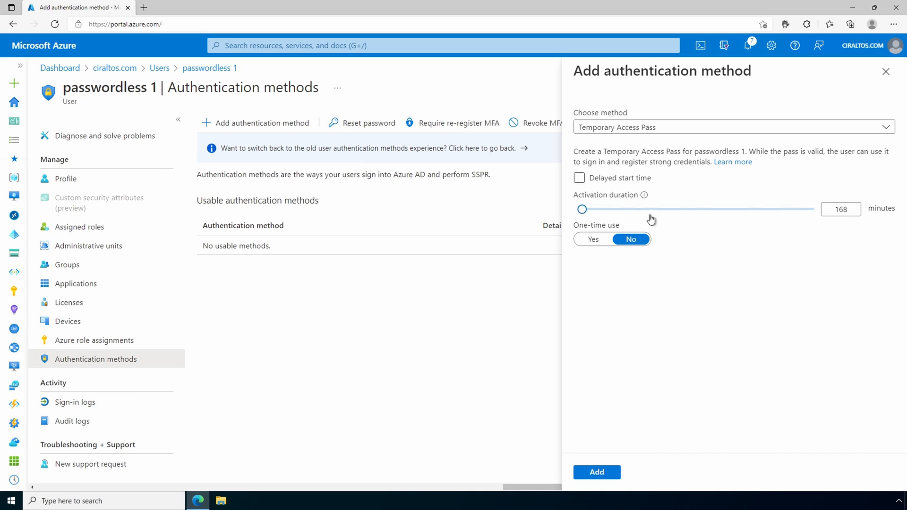
drag(582, 209, 814, 209)
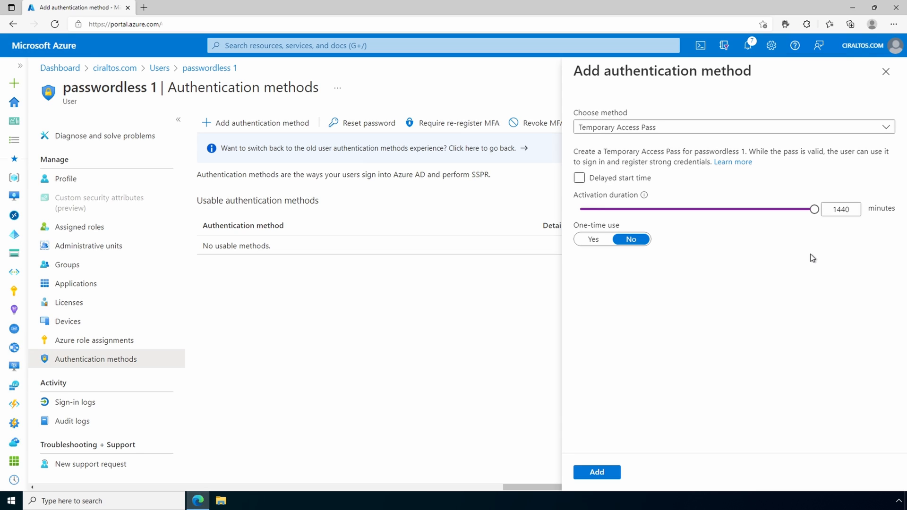
click(597, 472)
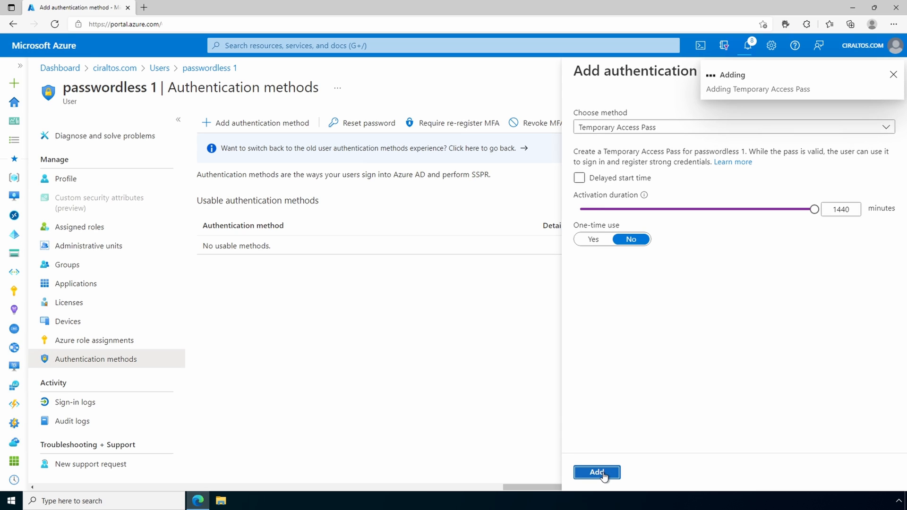
click(597, 473)
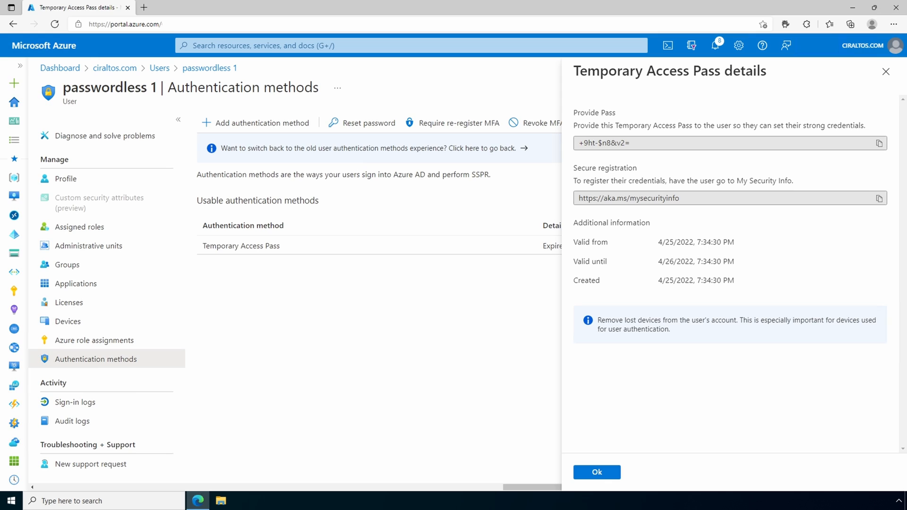
Dismiss the Temporary Access Pass details pane with Ok after reviewing it
click(879, 143)
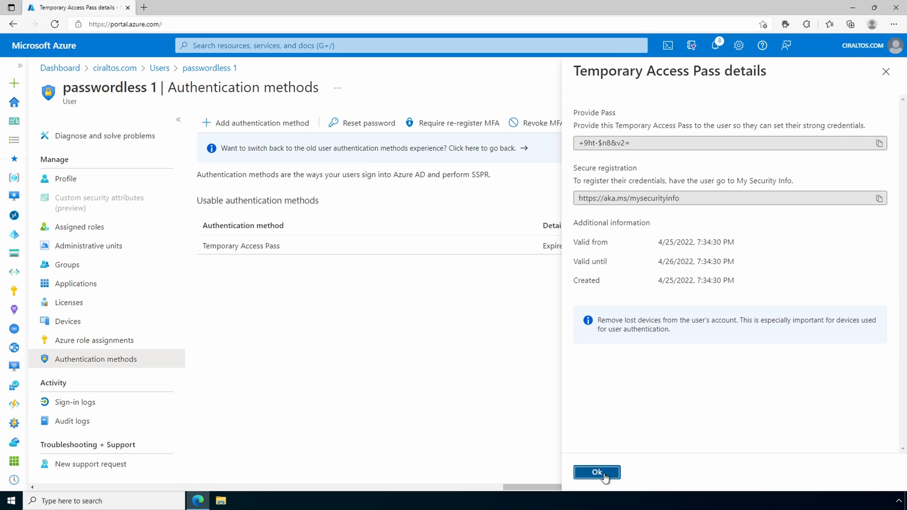
click(596, 472)
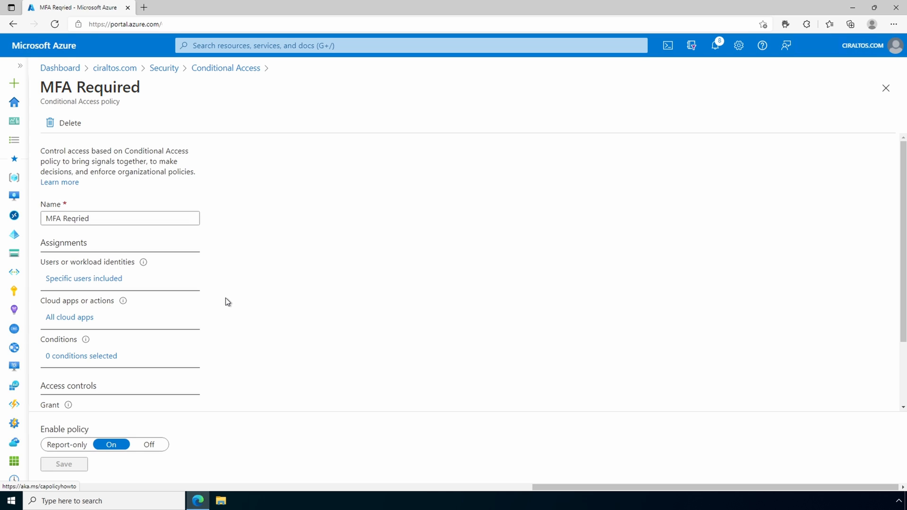
Review the MFA Required policy's targeted users and its Grant access controls
click(83, 278)
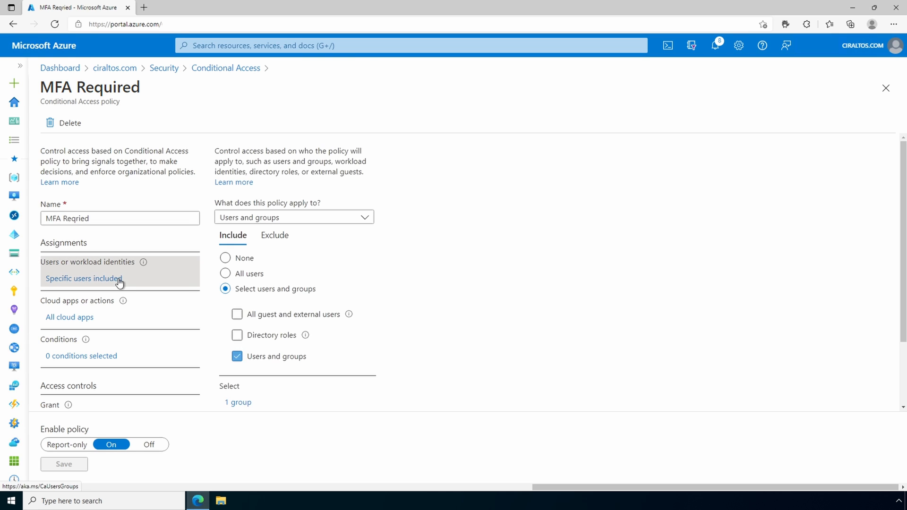
scroll(down, 3)
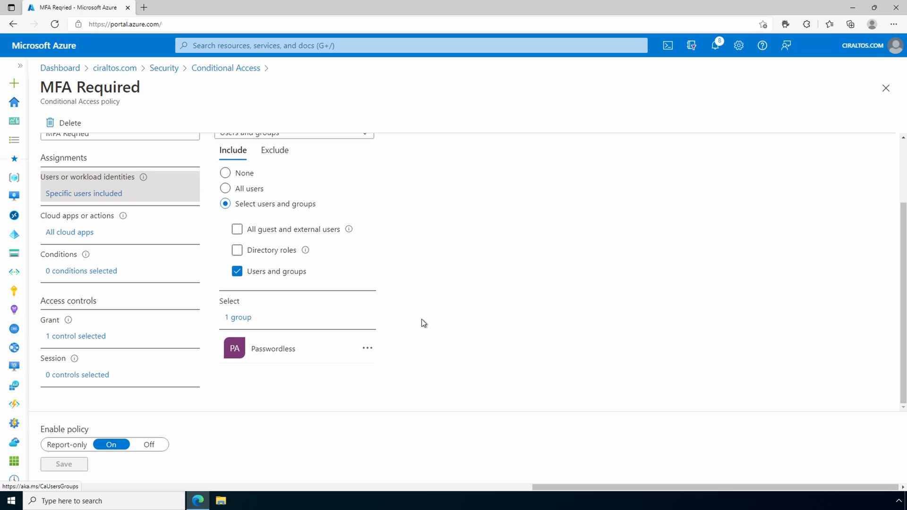
mouse_move(89, 342)
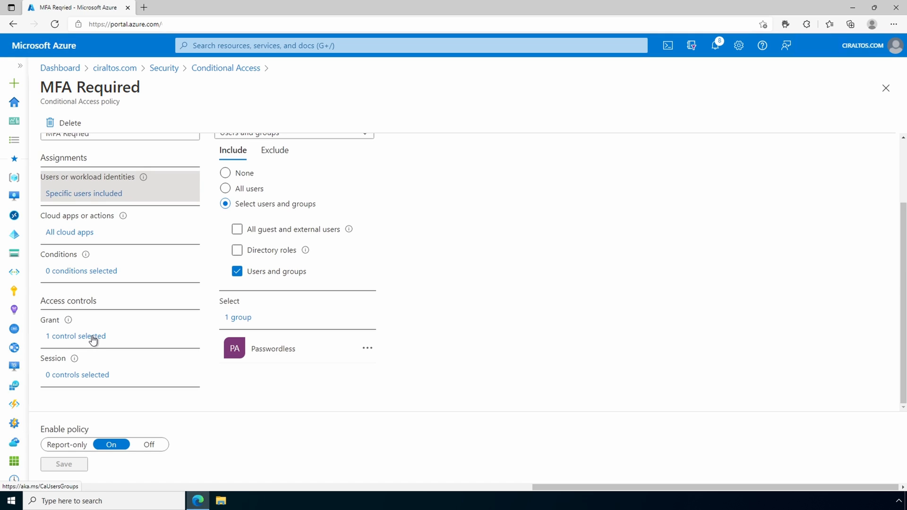
click(76, 336)
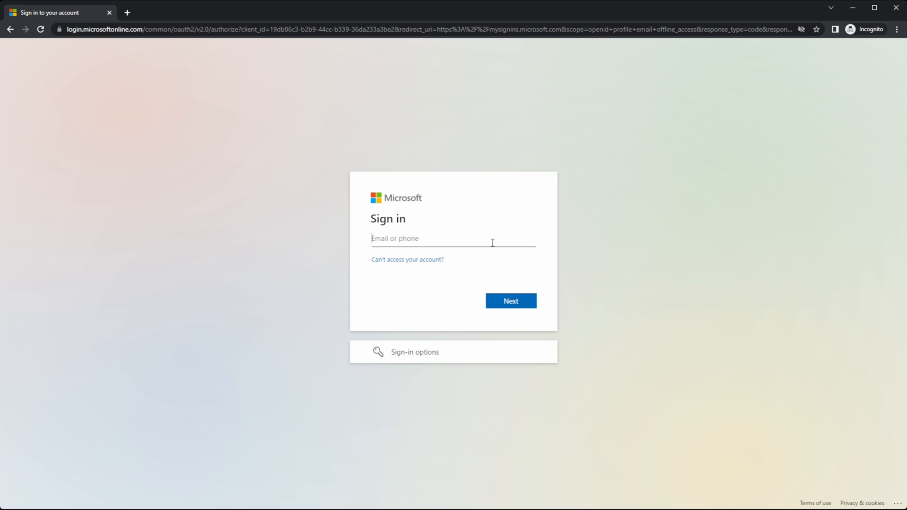
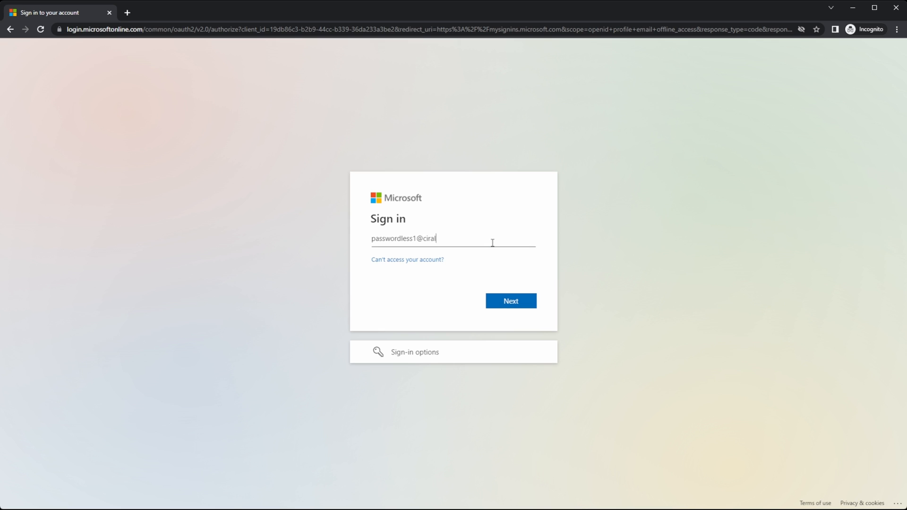
Sign in as 'passwordless' by submitting the account name and then the Temporary Access Pass
click(509, 301)
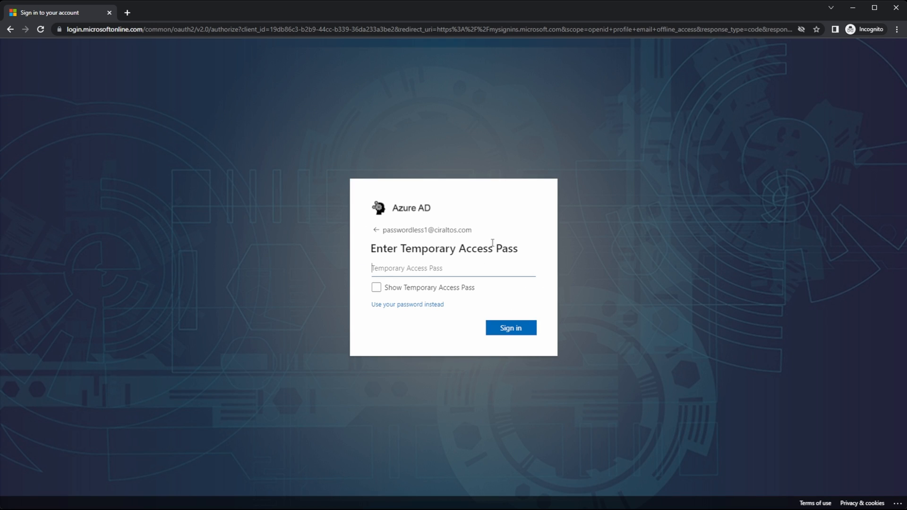
click(436, 268)
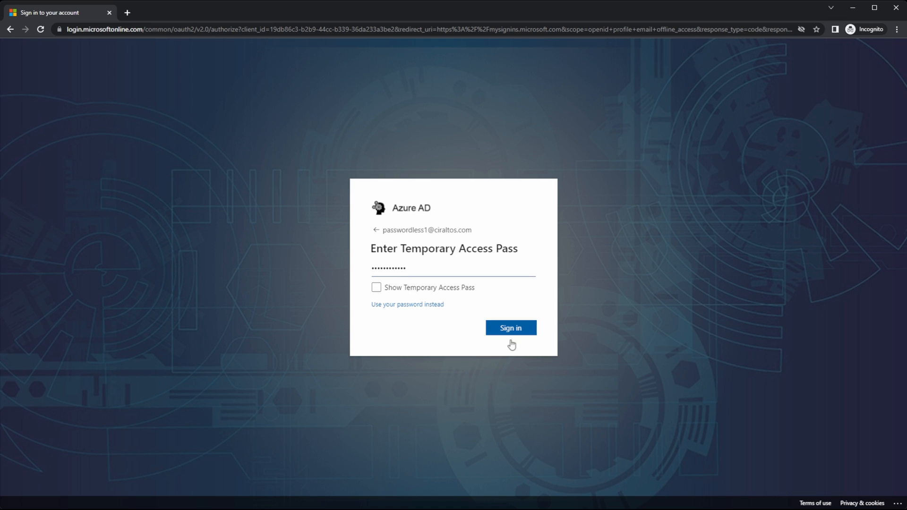
click(511, 328)
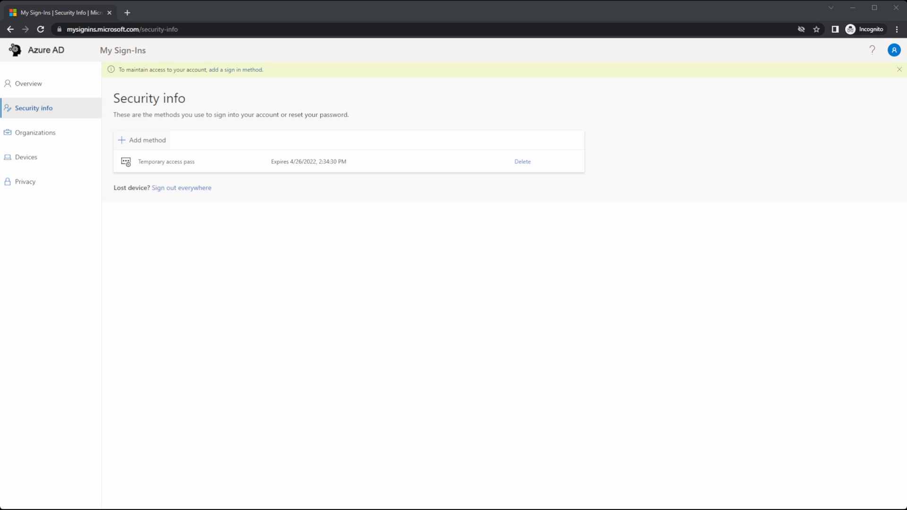
Add a new Security key method, choosing a USB device and proceeding to plug it in
click(147, 140)
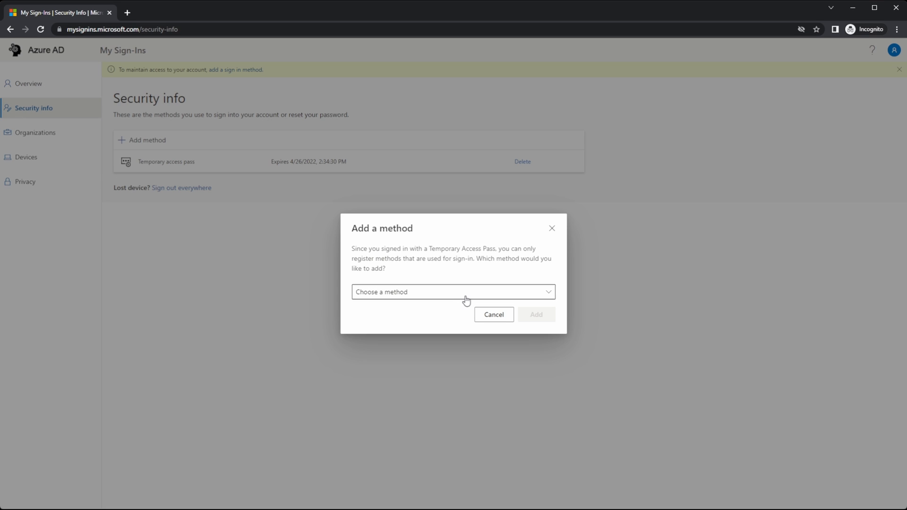
click(453, 292)
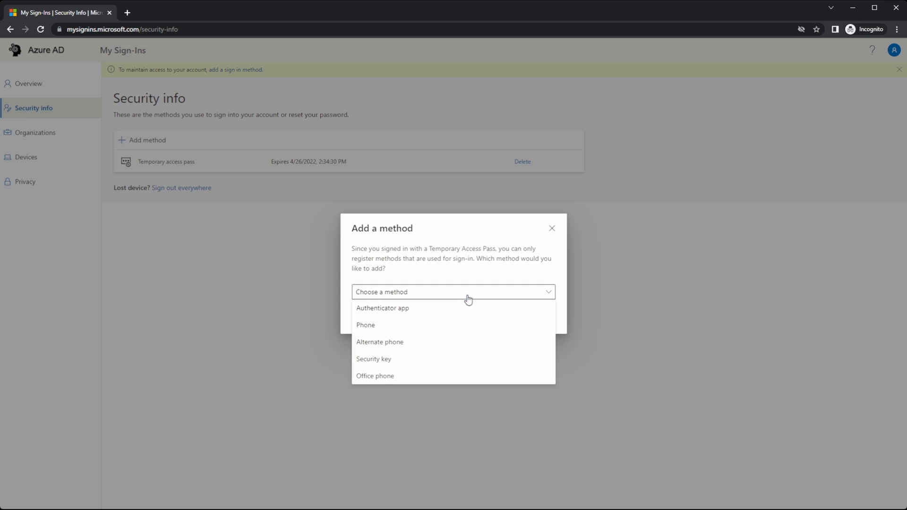
click(374, 359)
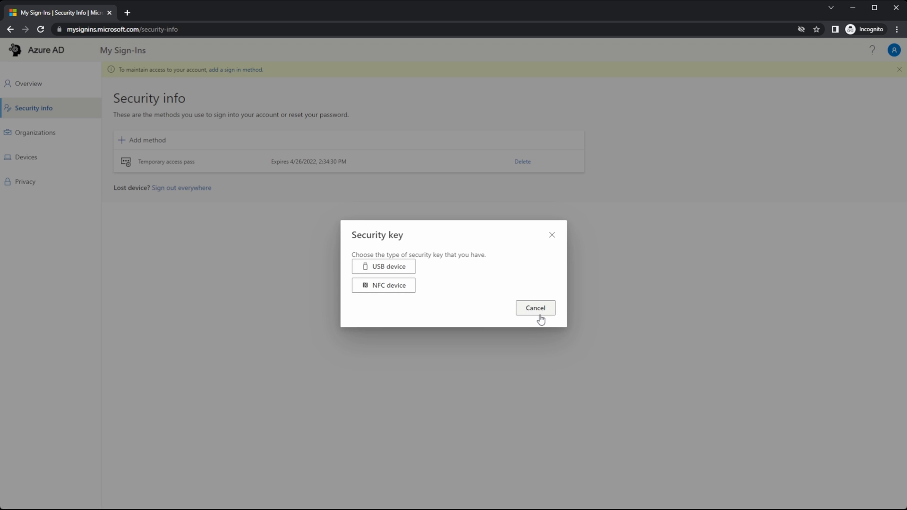
mouse_move(506, 304)
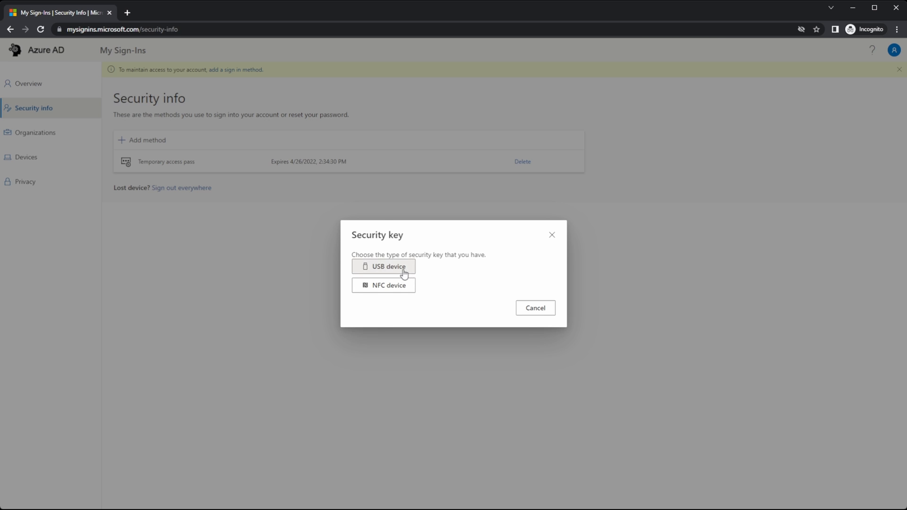
click(383, 267)
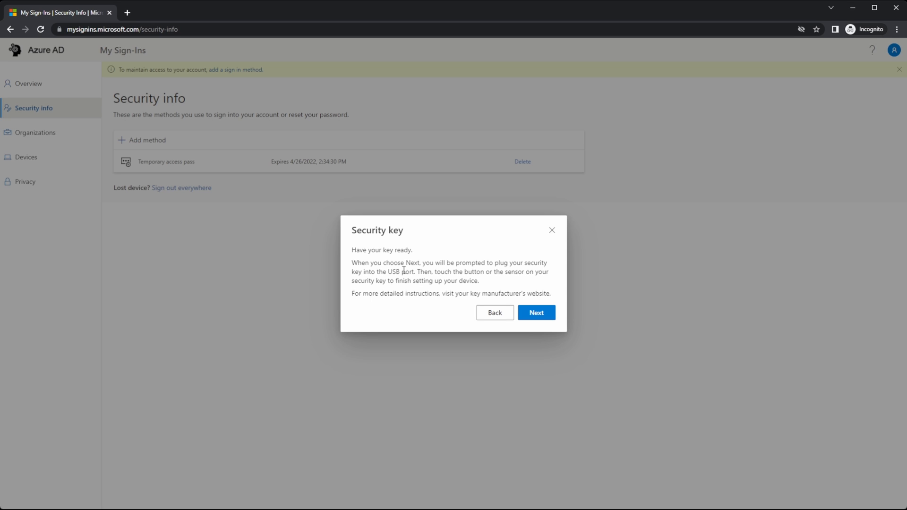
click(535, 313)
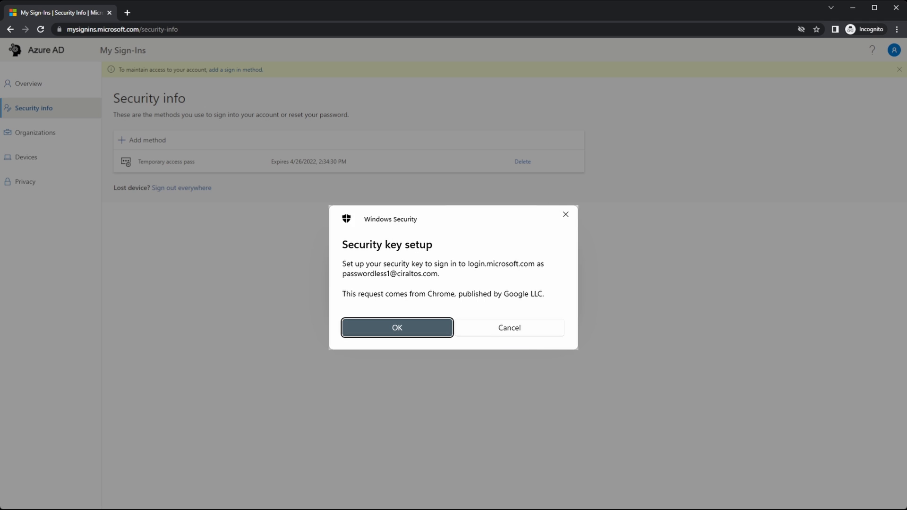
Confirm Windows security key setup and credential creation, then verify with the key's PIN
click(396, 328)
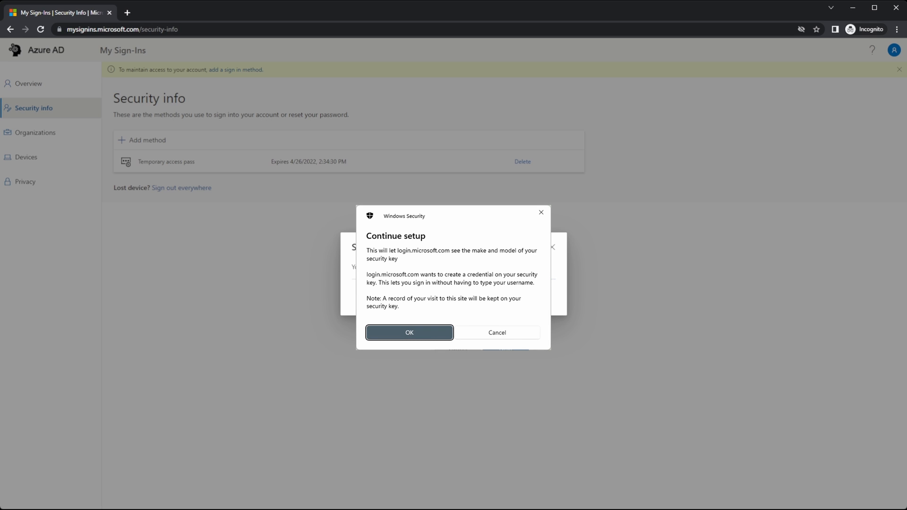
click(409, 332)
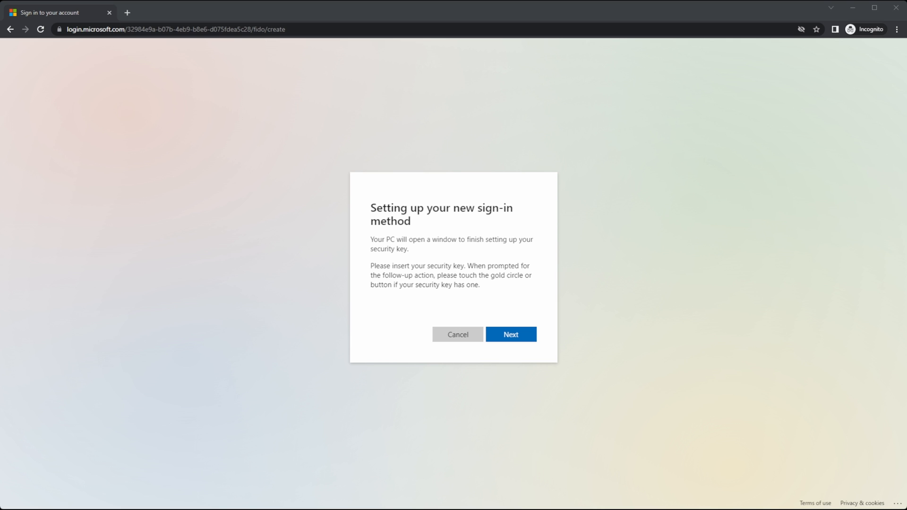
click(510, 335)
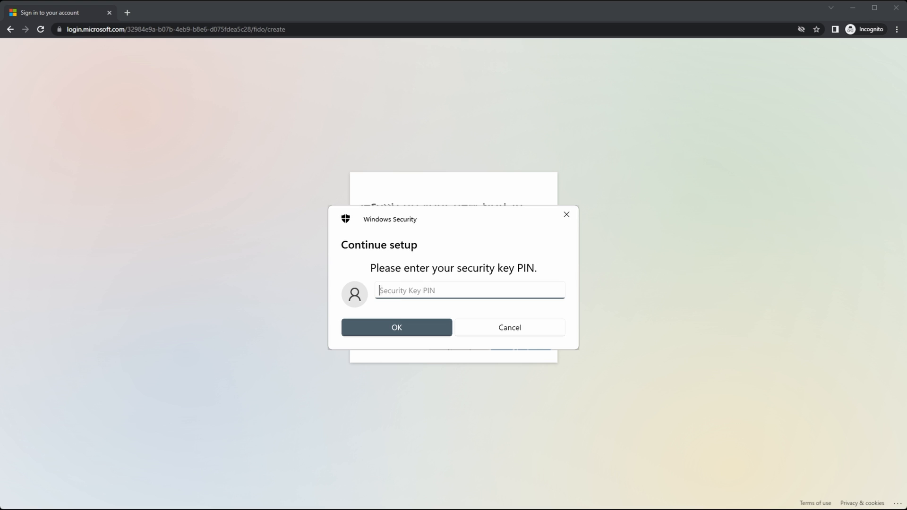
click(396, 328)
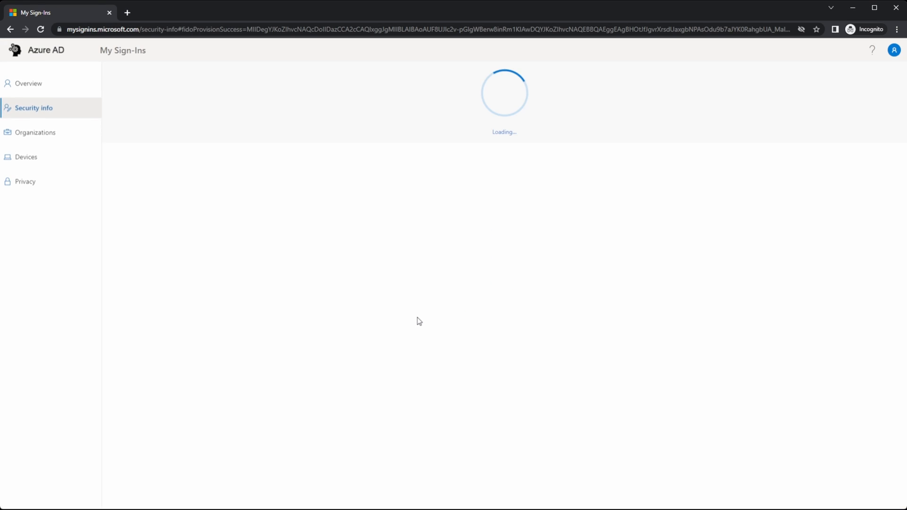
Name the key 'Security Key NFC', confirm setup, and start a fresh incognito window
text(Security Key NFC)
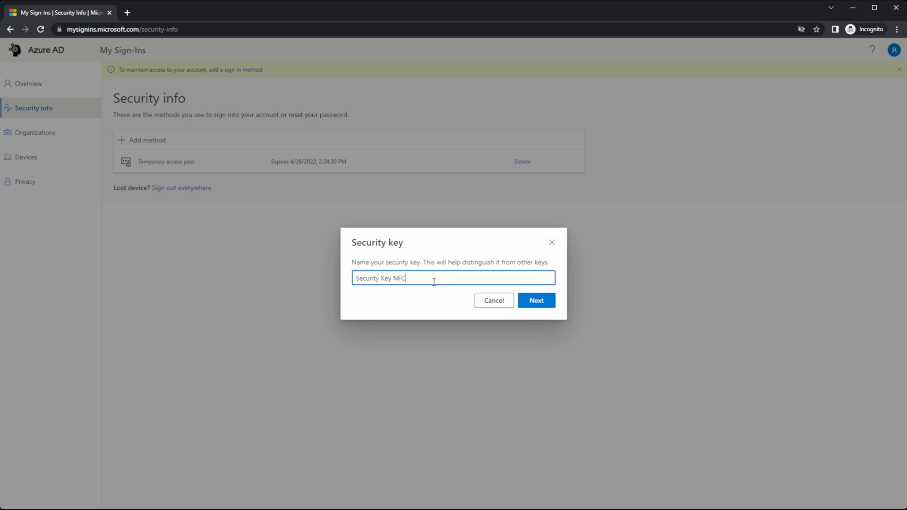
click(535, 300)
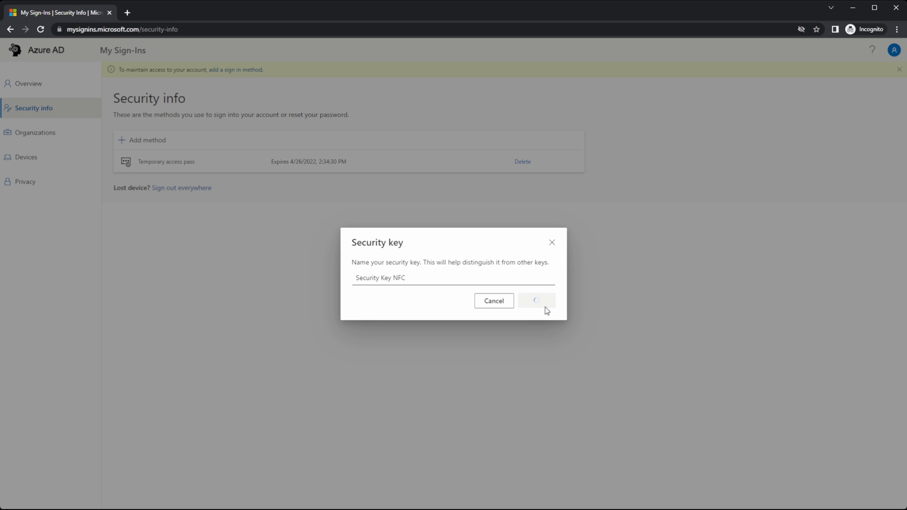
click(535, 301)
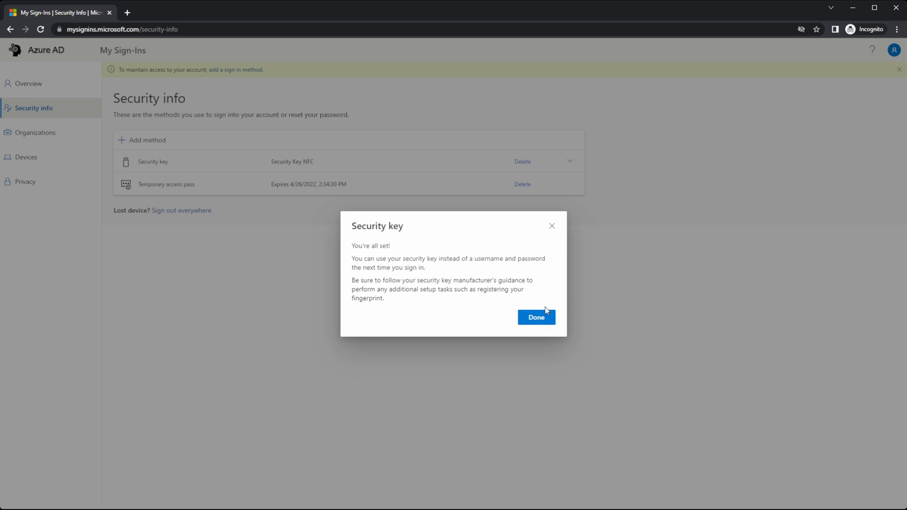
click(536, 318)
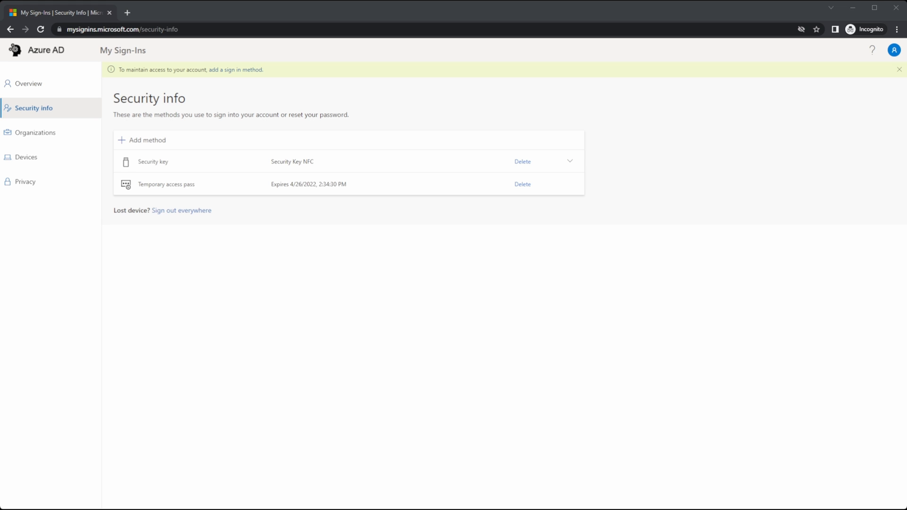
click(127, 12)
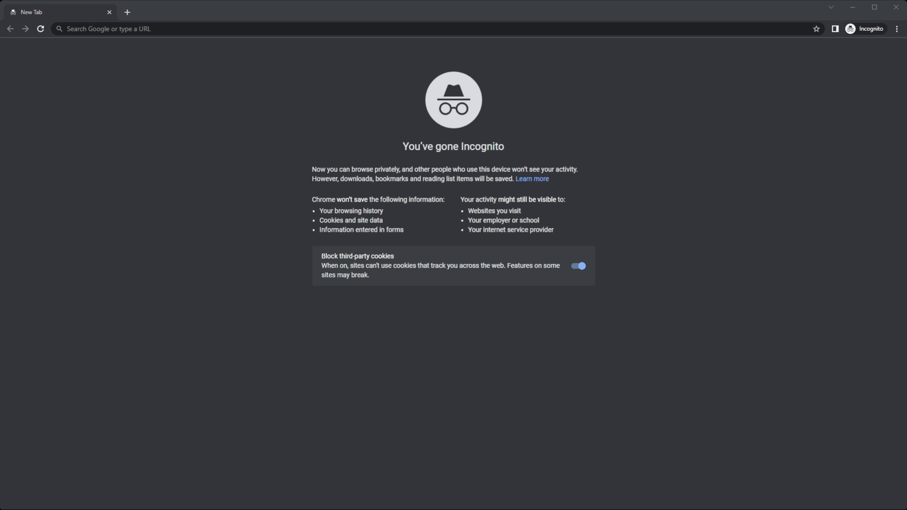
Go to aka.ms/mysecurityinfo and choose to sign in with a security key
text(aka.ms/mysecurityinfo)
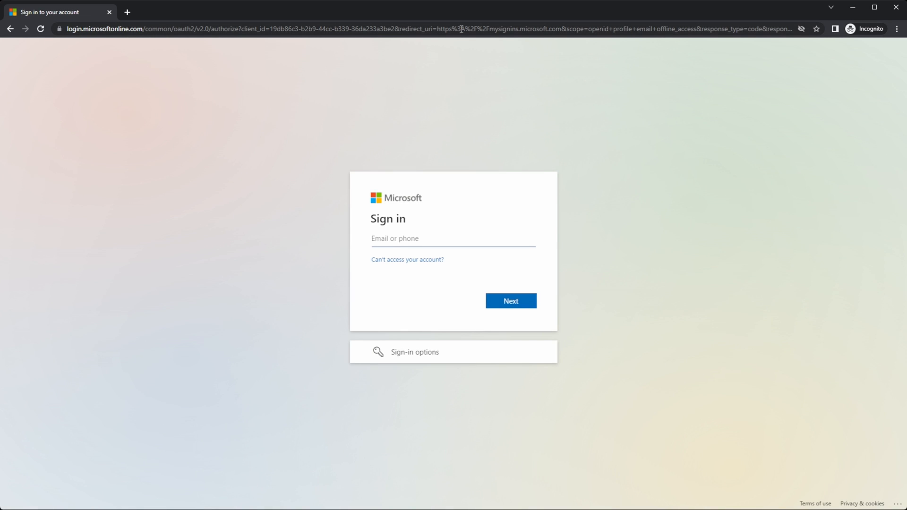
mouse_move(551, 289)
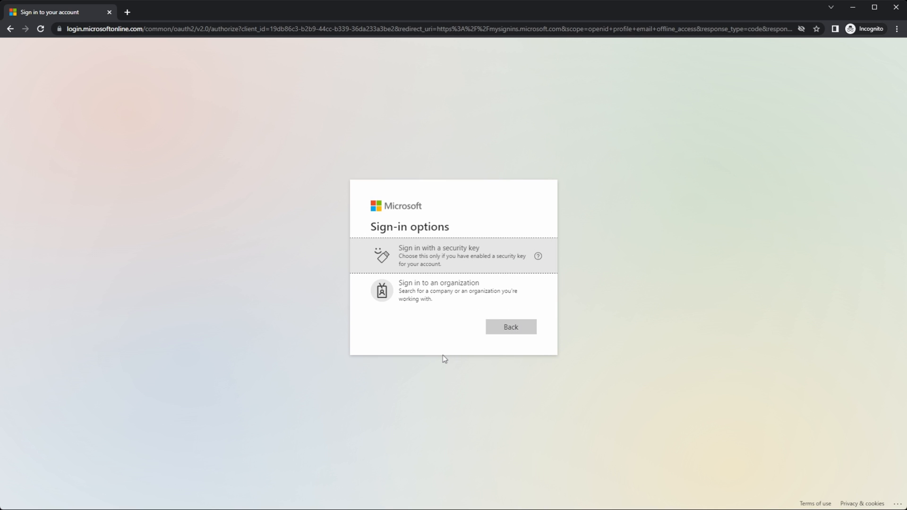
click(439, 256)
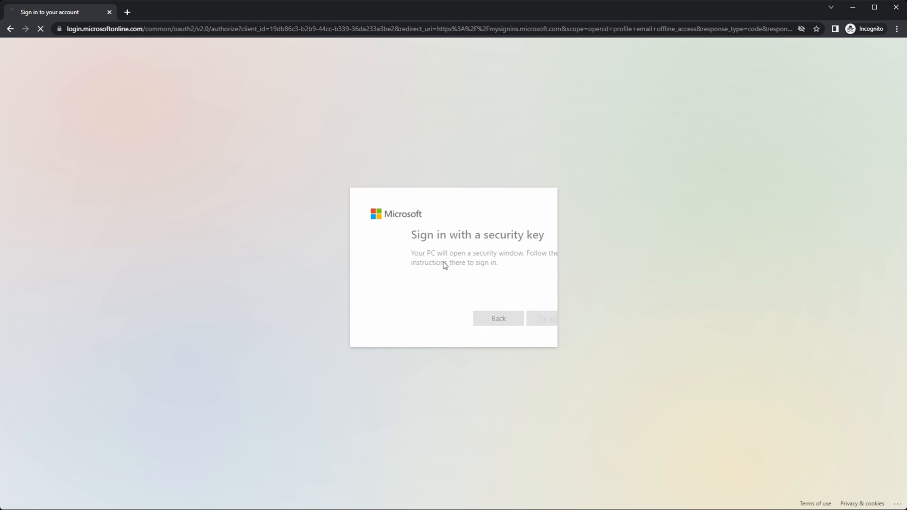